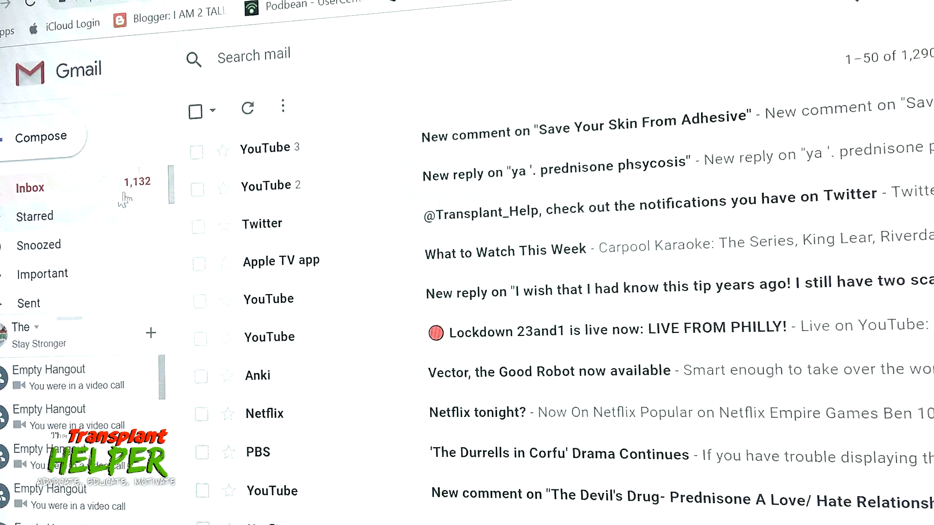
- Search older_than:6m, then older_than:1y; neither returns any inbox conversations
left_click(269, 58)
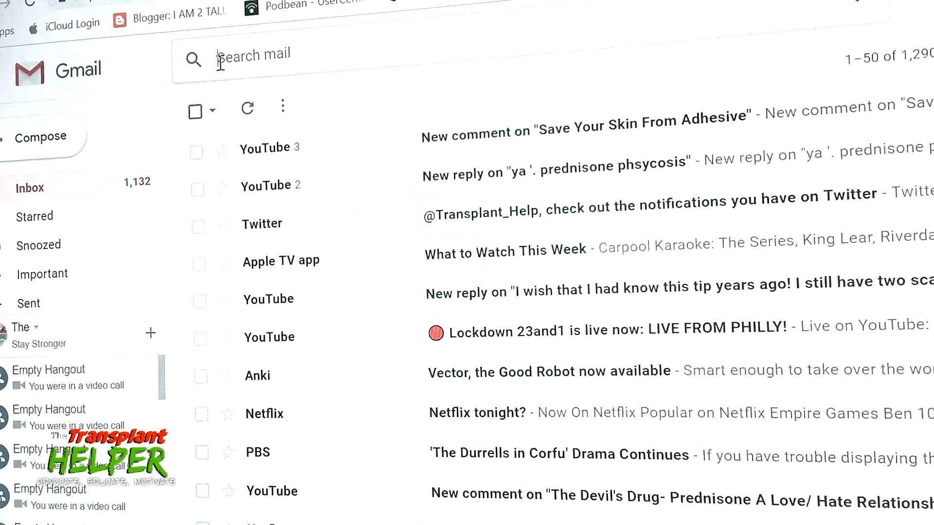
type("older_than:6m")
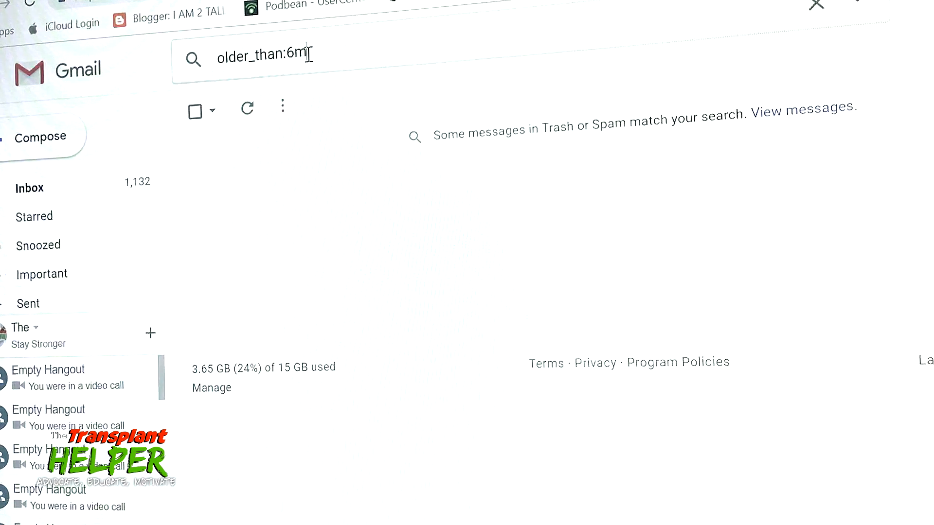
key("Backspace")
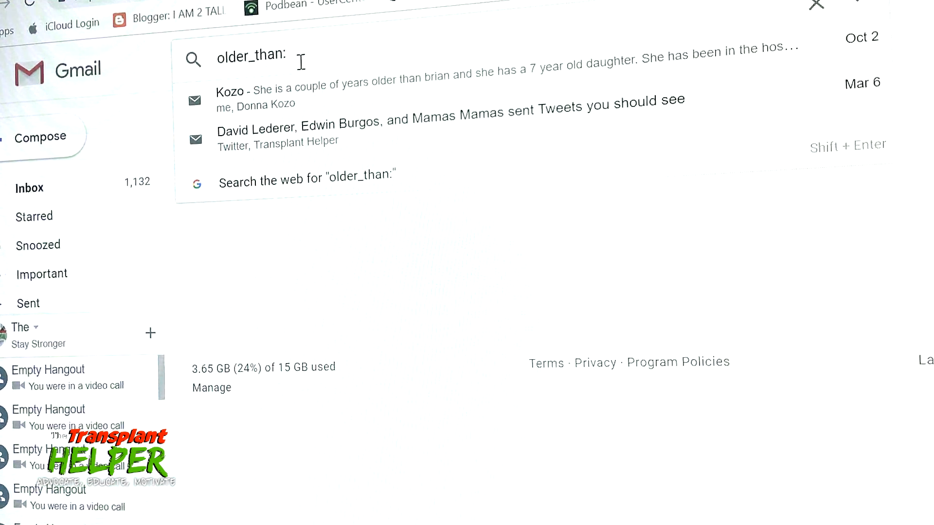
type("1y")
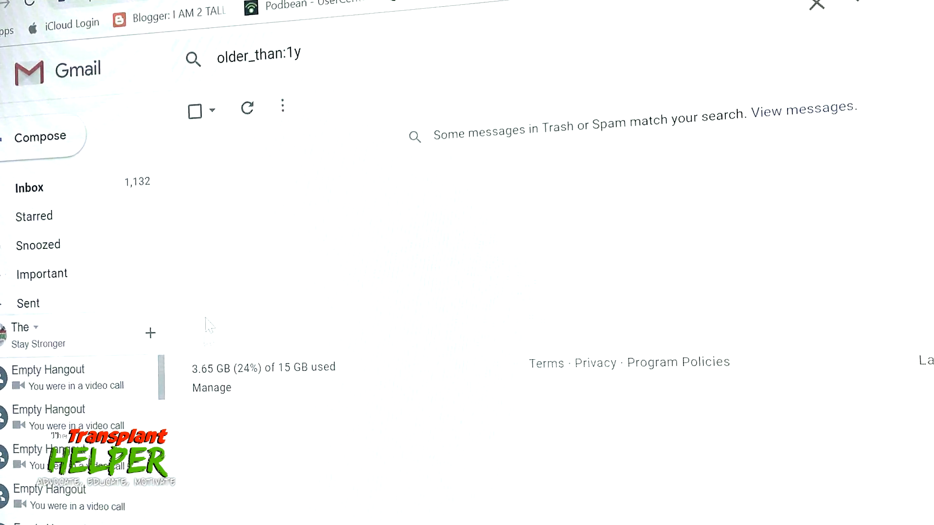
mouse_move(238, 447)
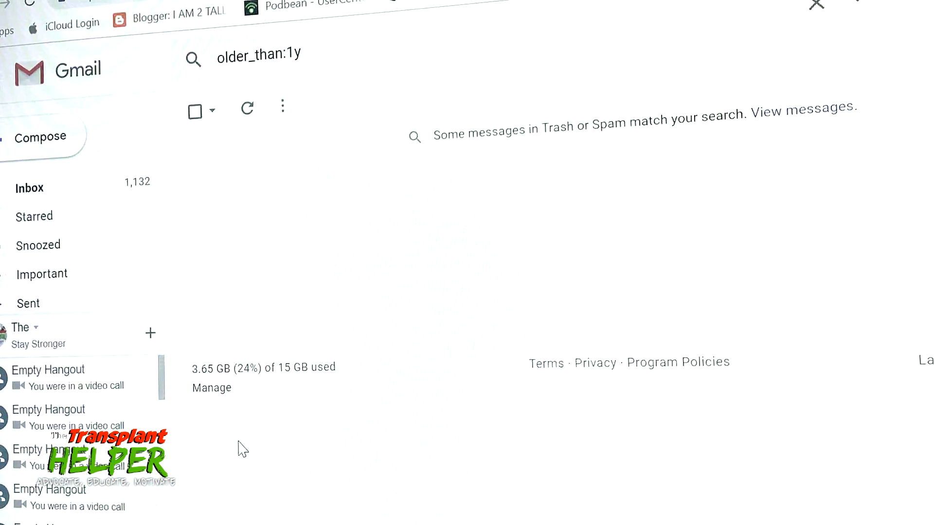
mouse_move(272, 330)
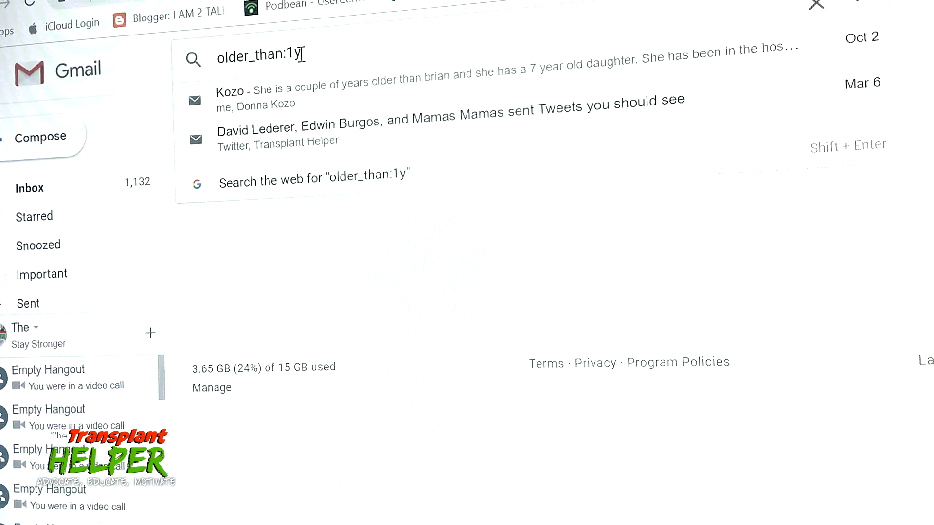
- Search older_than:3m and review the roughly 94 matching inbox conversations
key("Backspace")
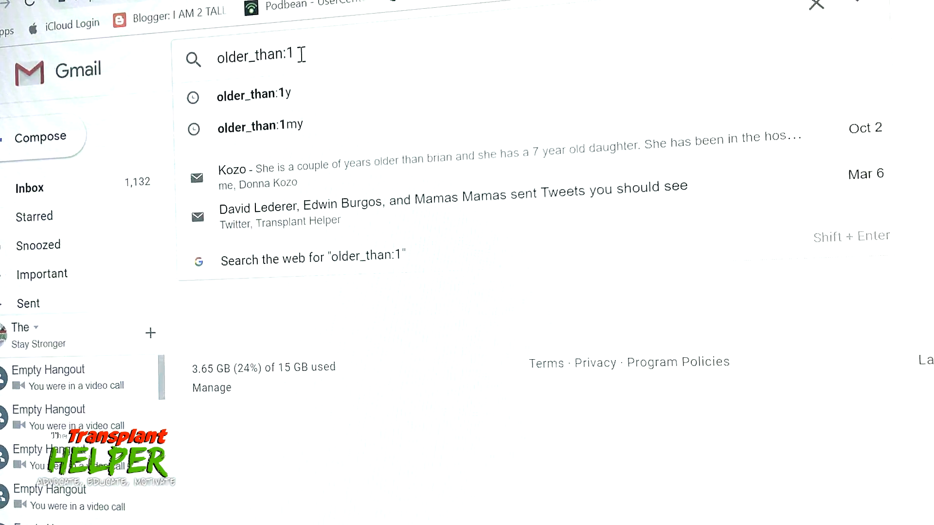
key("backspace")
type("3m")
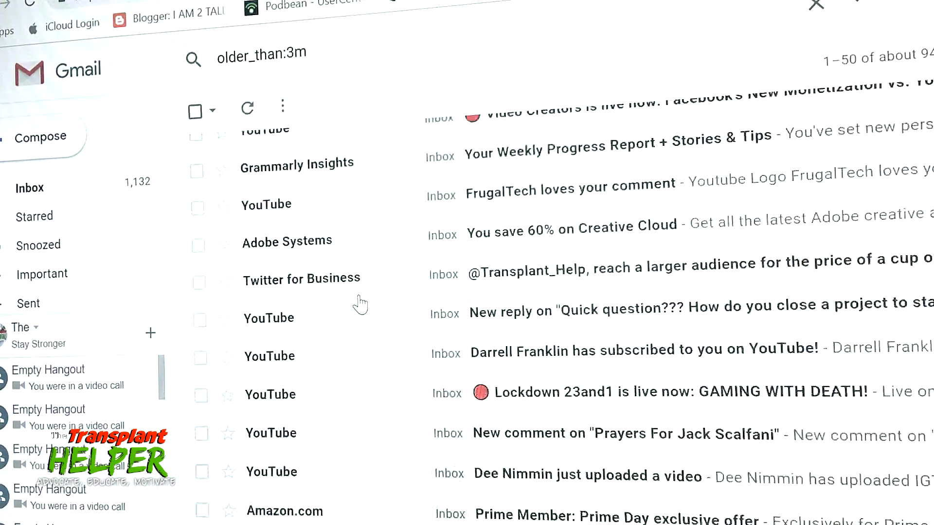
scroll("down", 3)
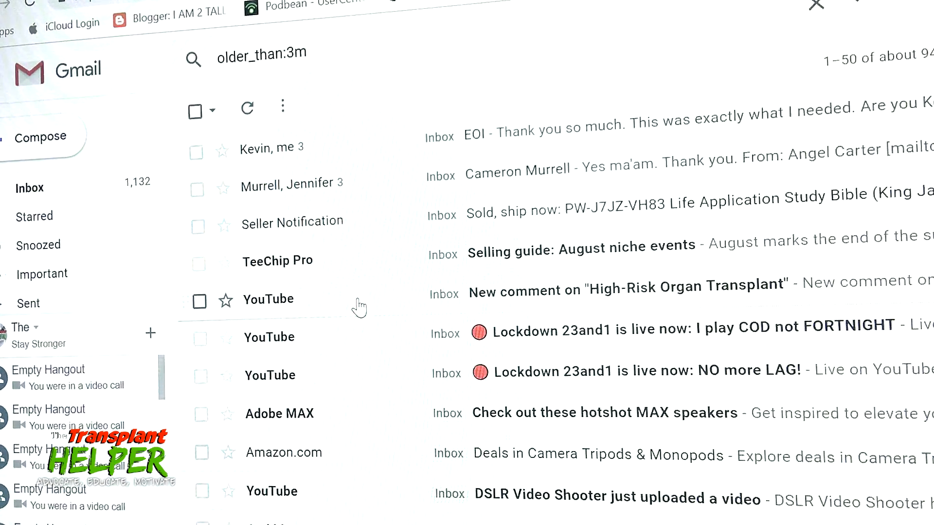
- Select all 50 conversations on the first page of the older_than:3m results
left_click(194, 111)
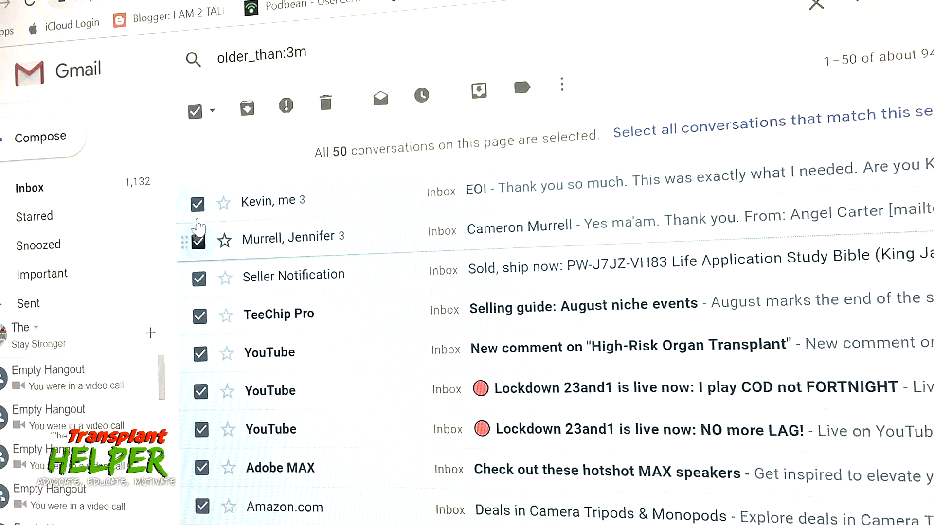
left_click(194, 112)
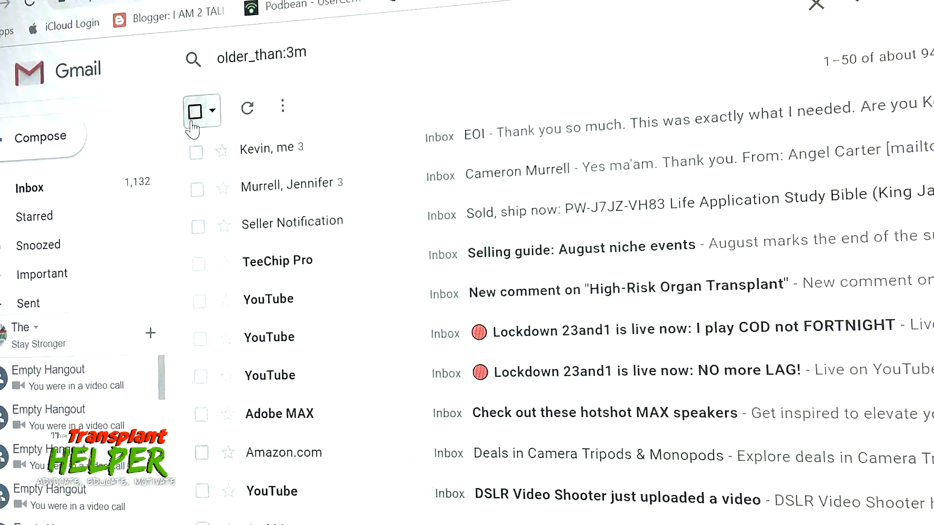
left_click(195, 109)
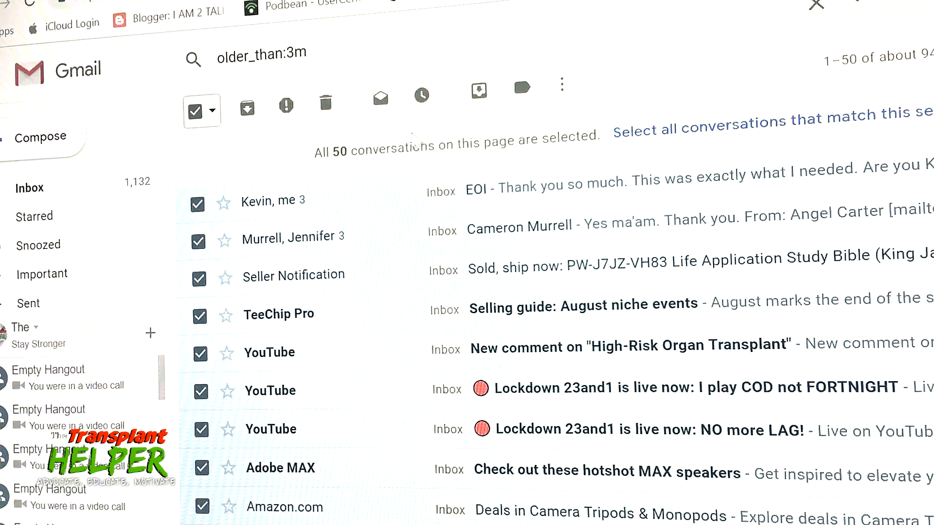
mouse_move(634, 143)
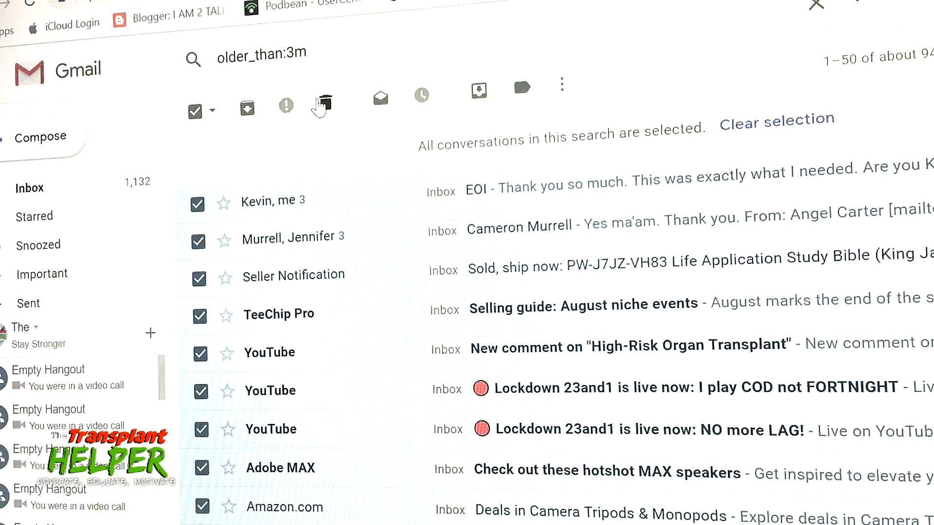
- Trash every older_than:3m conversation, confirming the bulk action; inbox drops to 909
left_click(322, 104)
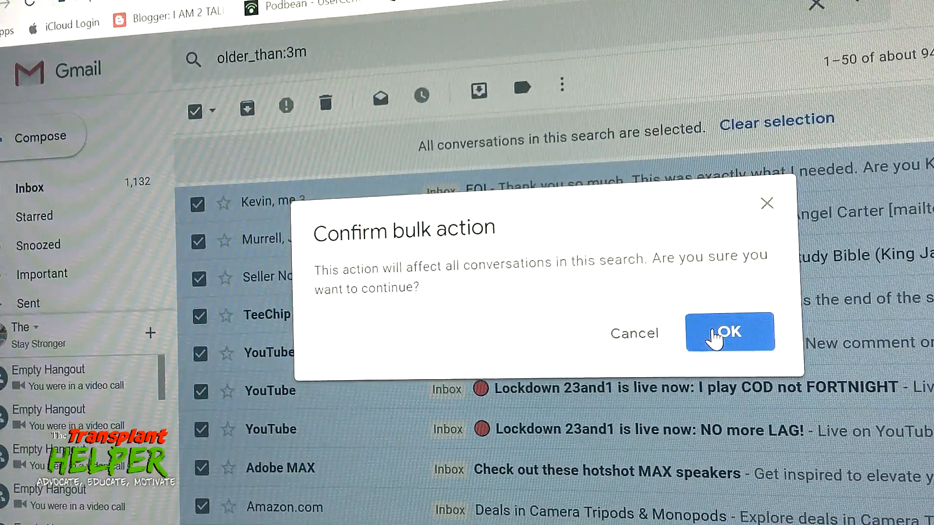
left_click(729, 332)
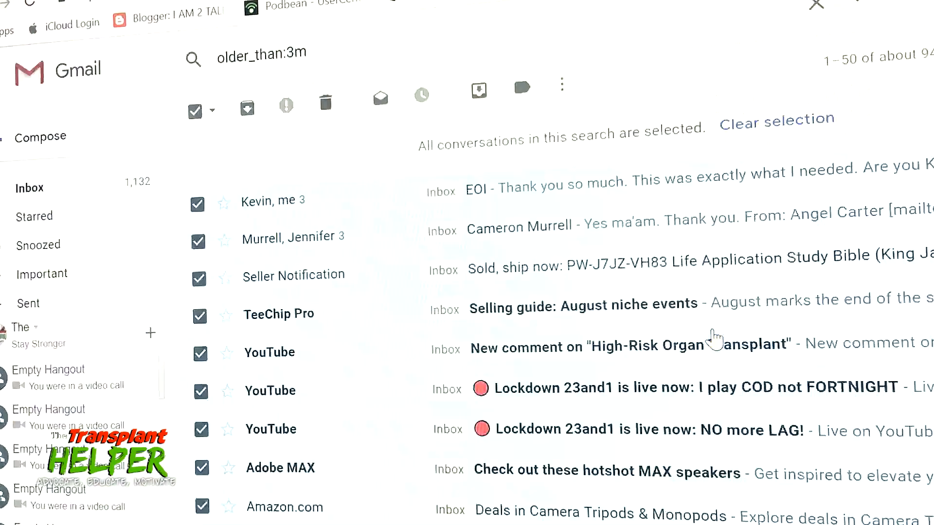
left_click(325, 102)
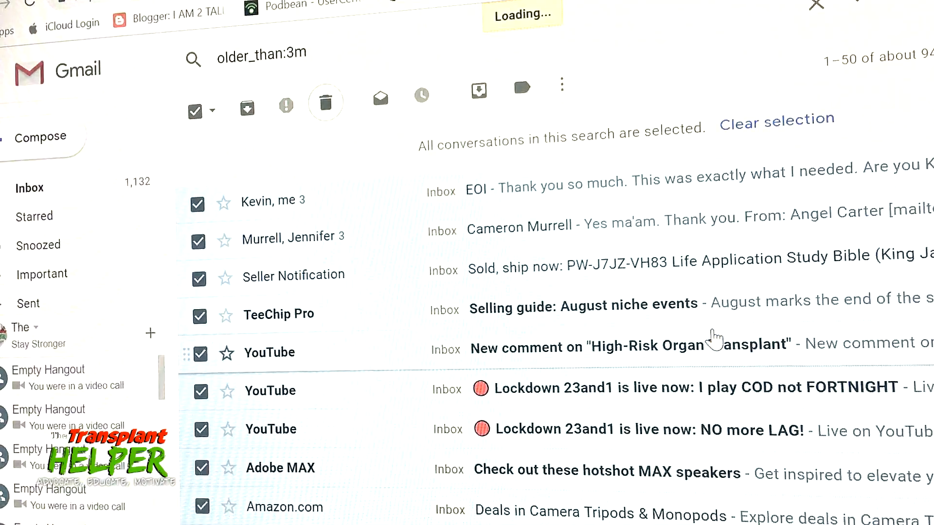
left_click(325, 104)
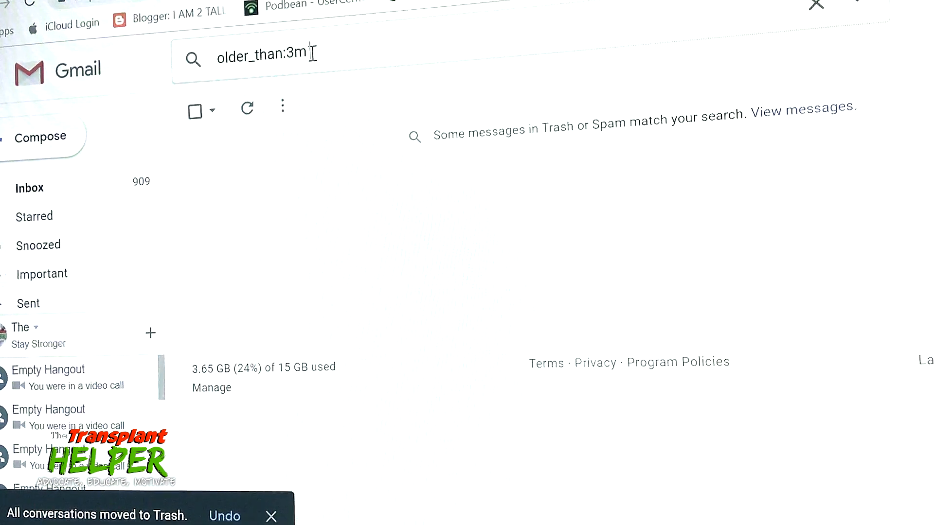
- Search older_than:1m to list about 94 matching inbox conversations
key("Backspace")
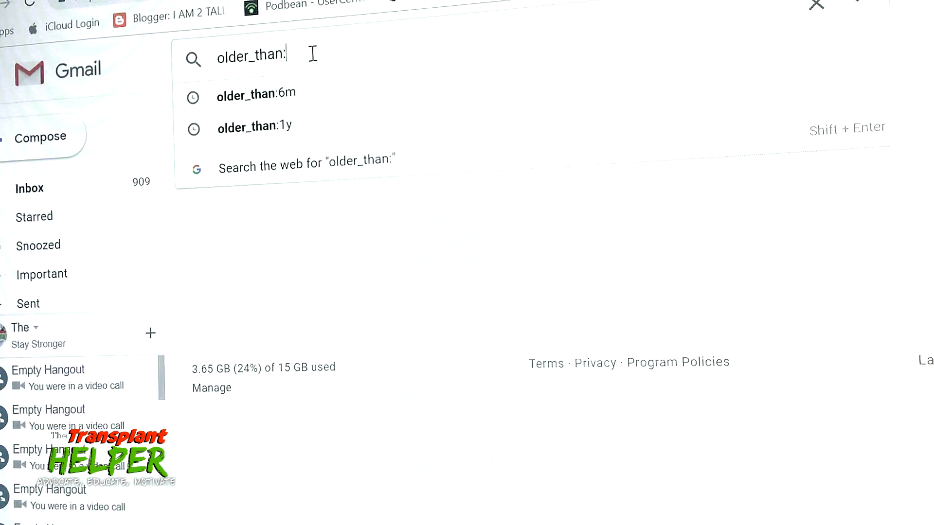
type("1")
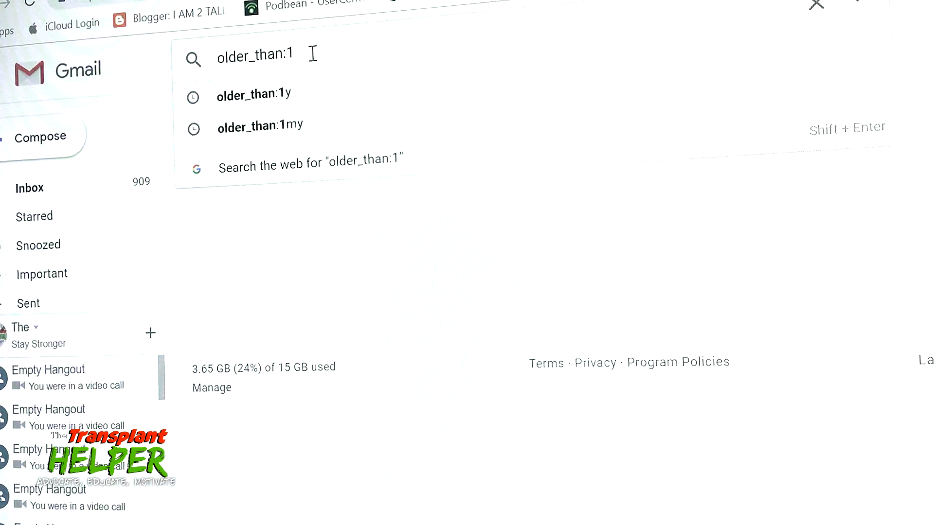
type("m")
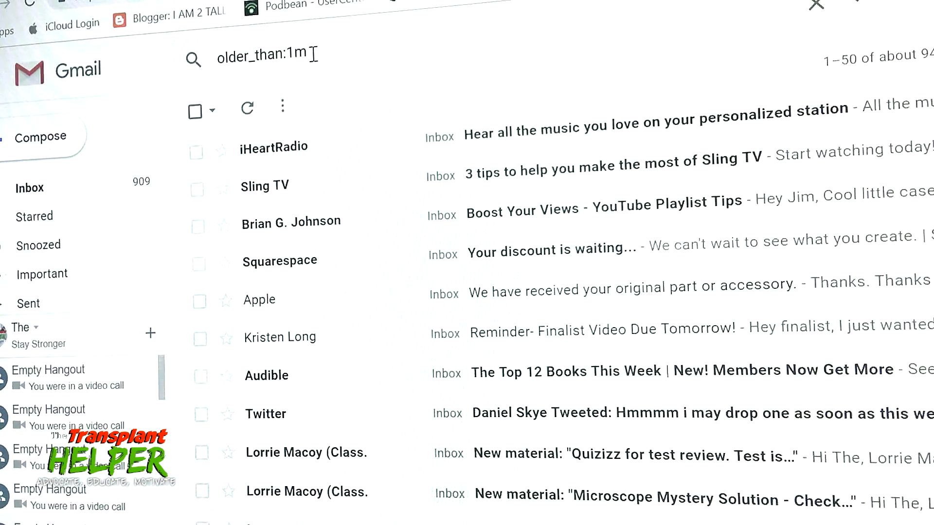
mouse_move(195, 111)
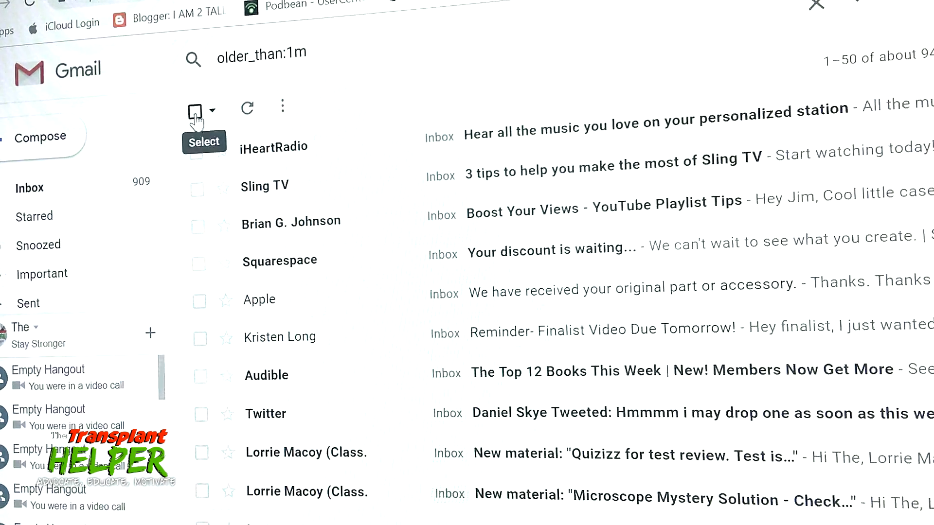
- Select and trash every older_than:1m conversation, confirming the bulk action; inbox drops to 380
left_click(195, 111)
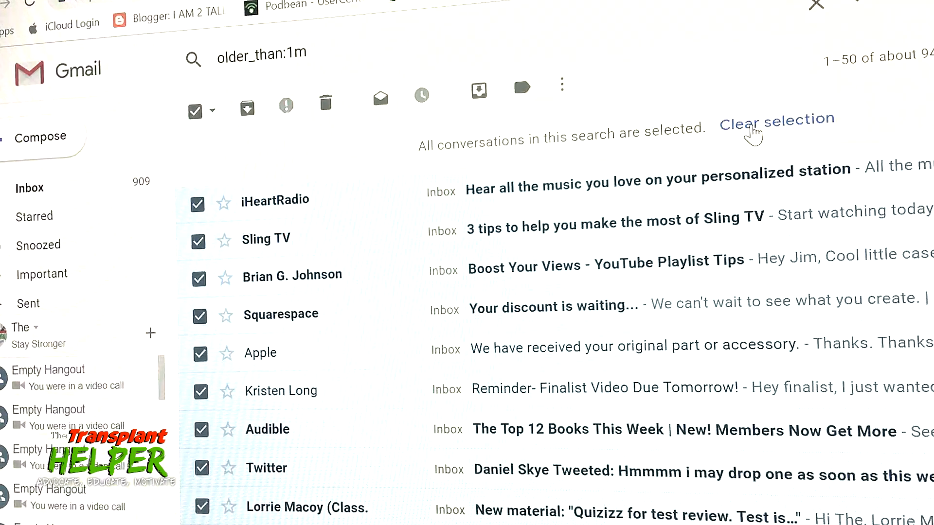
left_click(325, 105)
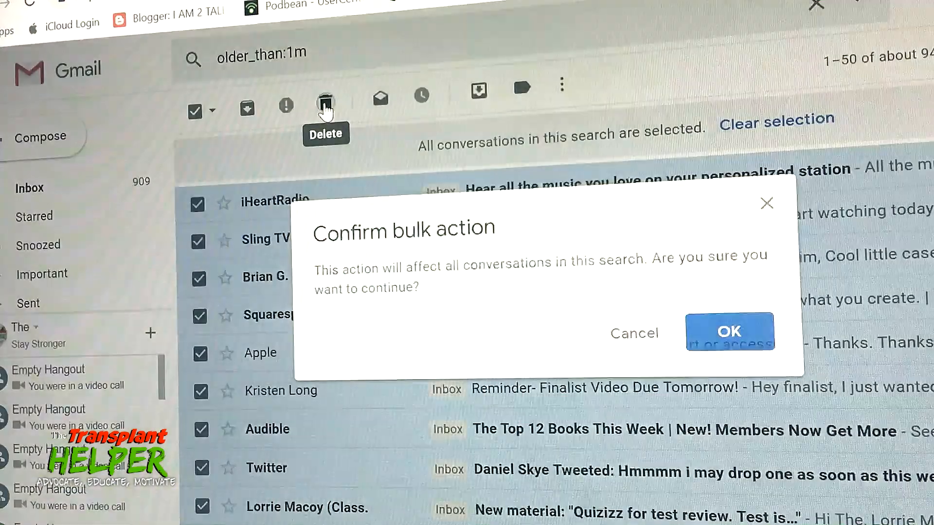
left_click(729, 331)
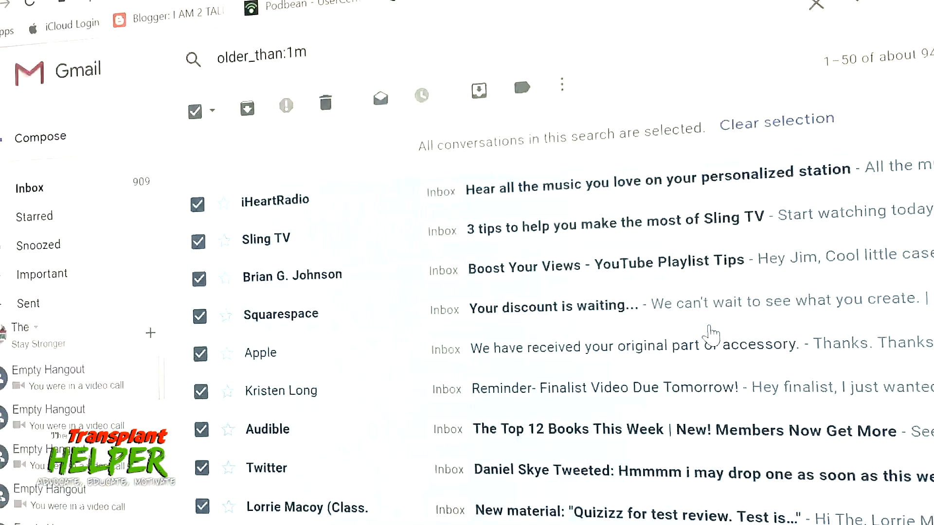
left_click(325, 105)
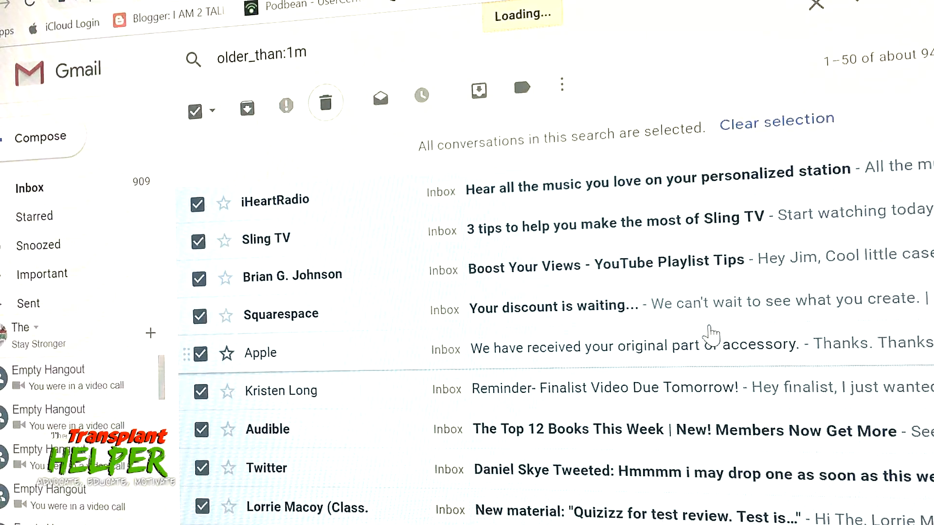
left_click(325, 101)
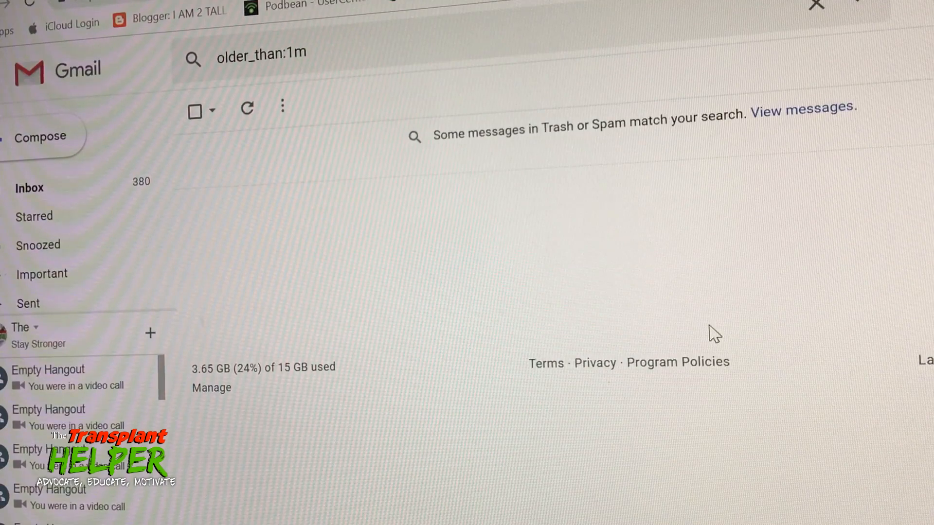
mouse_move(721, 346)
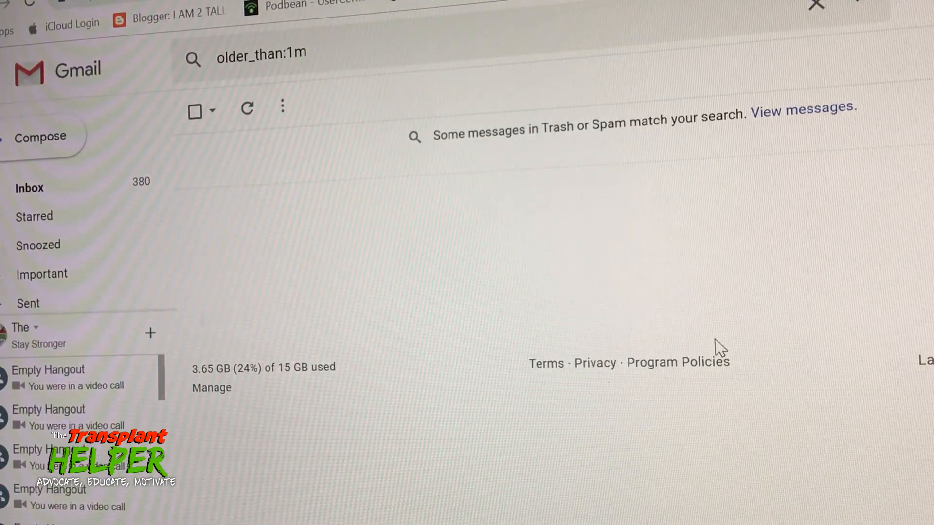